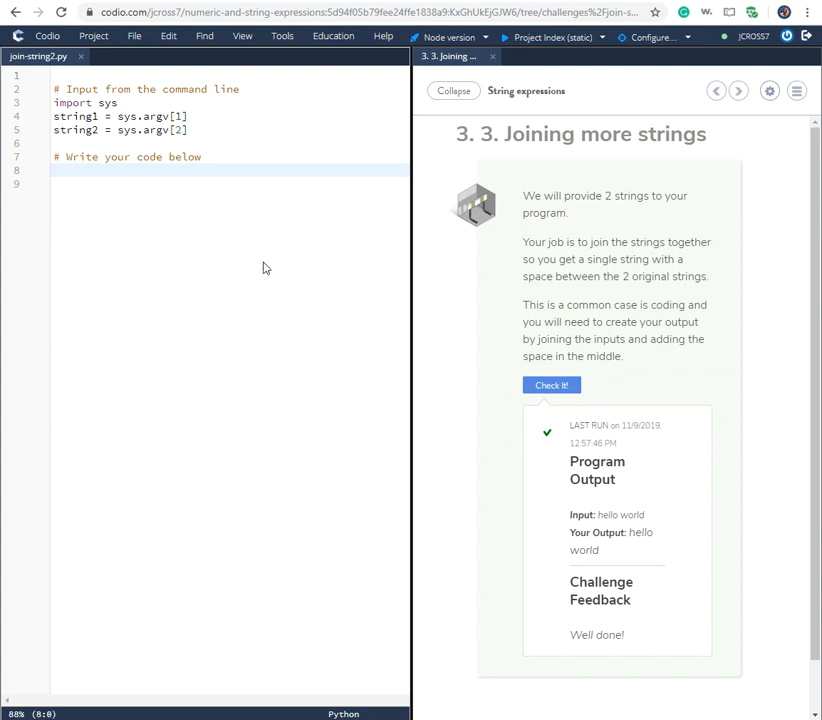
{"action": "mouse_move", "coordinate": [261, 232]}
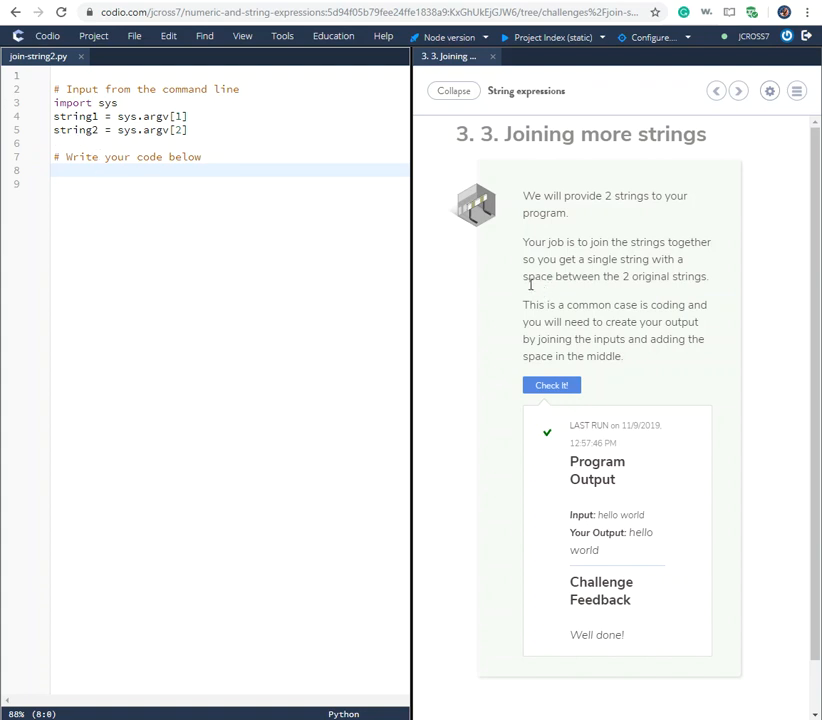
Highlight the space requirement, then write print (string1 + '' +string2) on line 8
{"action": "left_click_drag", "start_coordinate": [522, 276], "coordinate": [562, 276]}
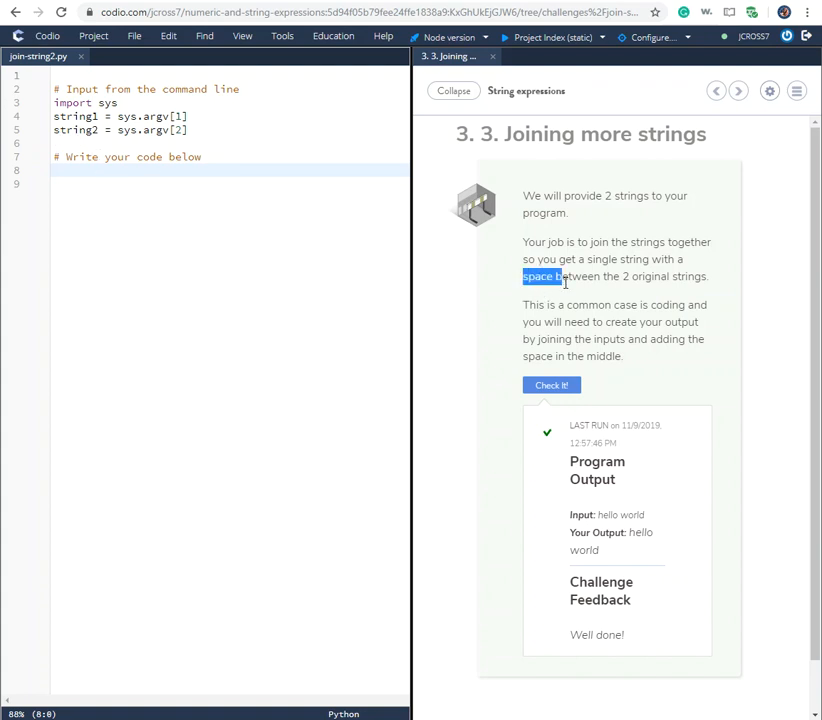
{"action": "left_click_drag", "start_coordinate": [540, 276], "coordinate": [605, 276]}
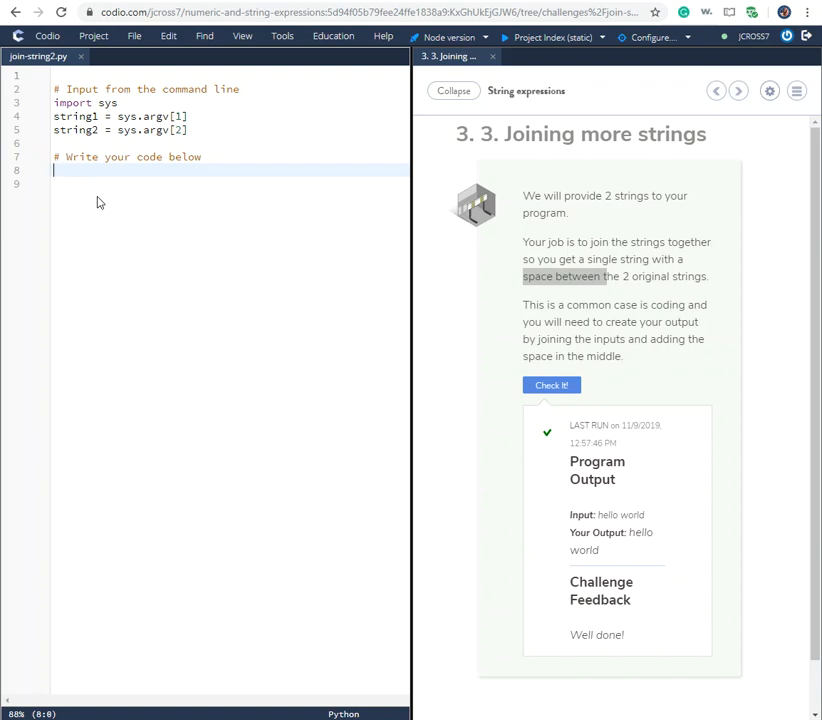
{"action": "type", "text": "print"}
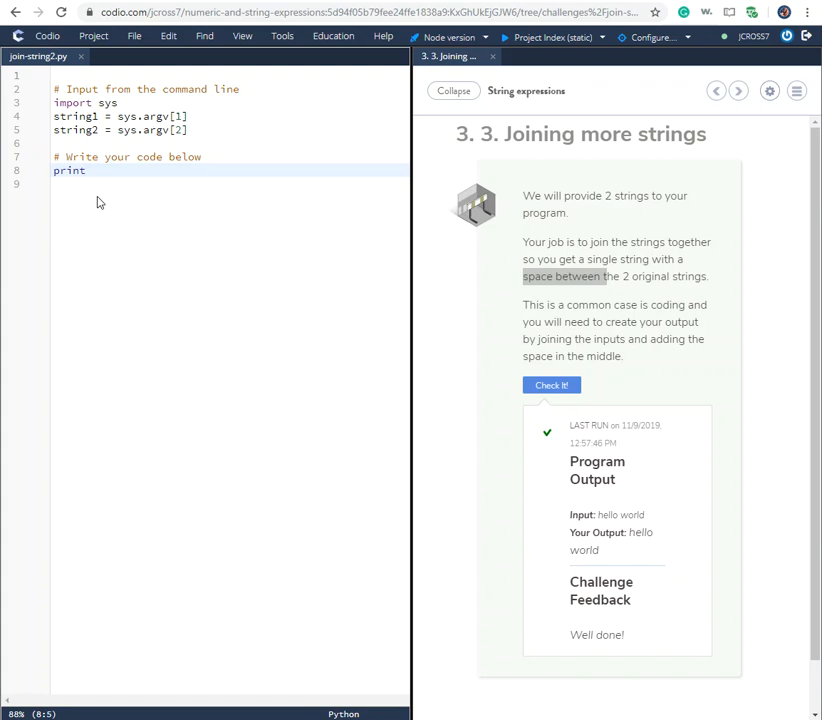
{"action": "type", "text": "()"}
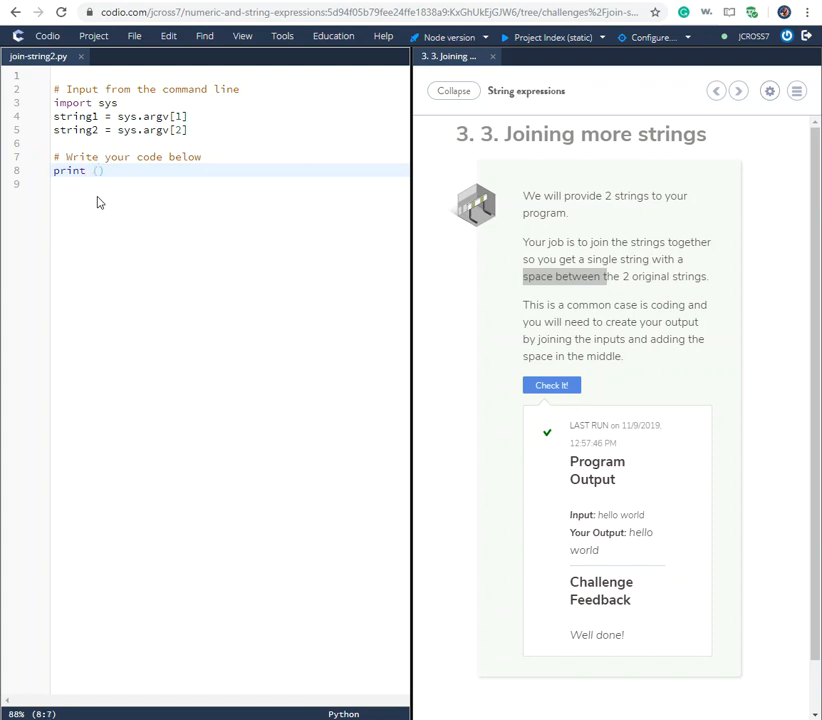
{"action": "type", "text": "string"}
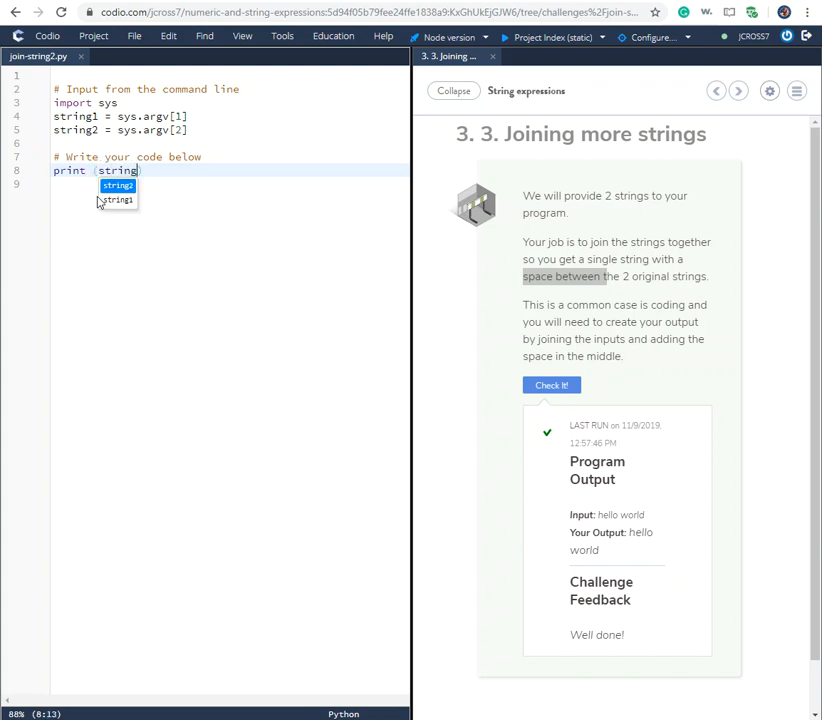
{"action": "type", "text": "1"}
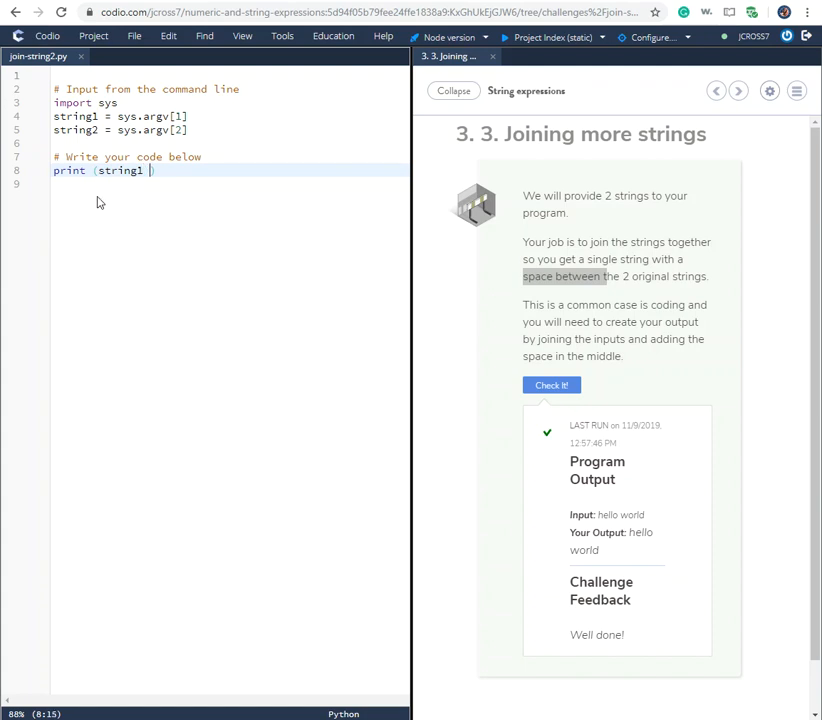
{"action": "type", "text": "+"}
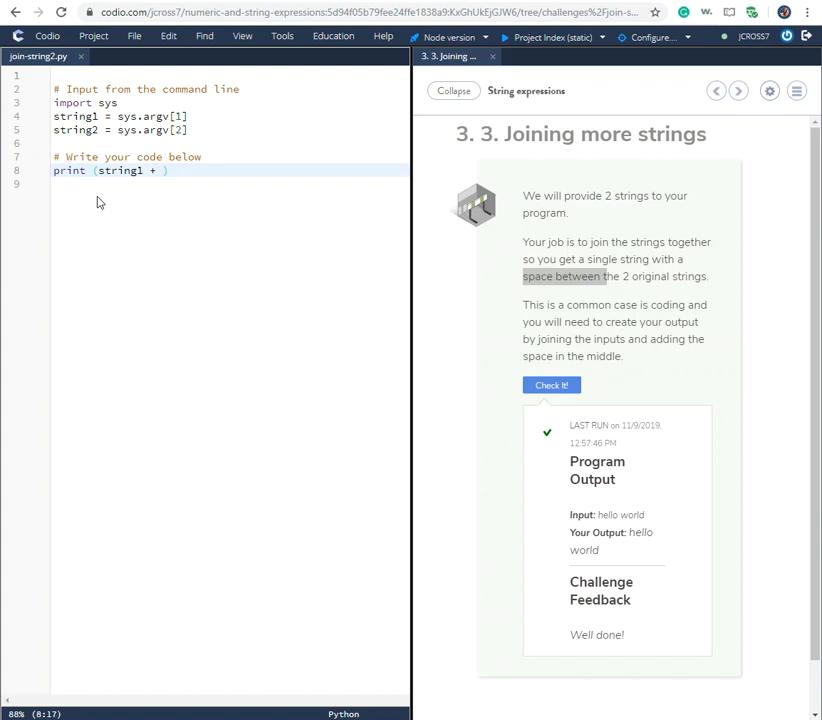
{"action": "type", "text": "'"}
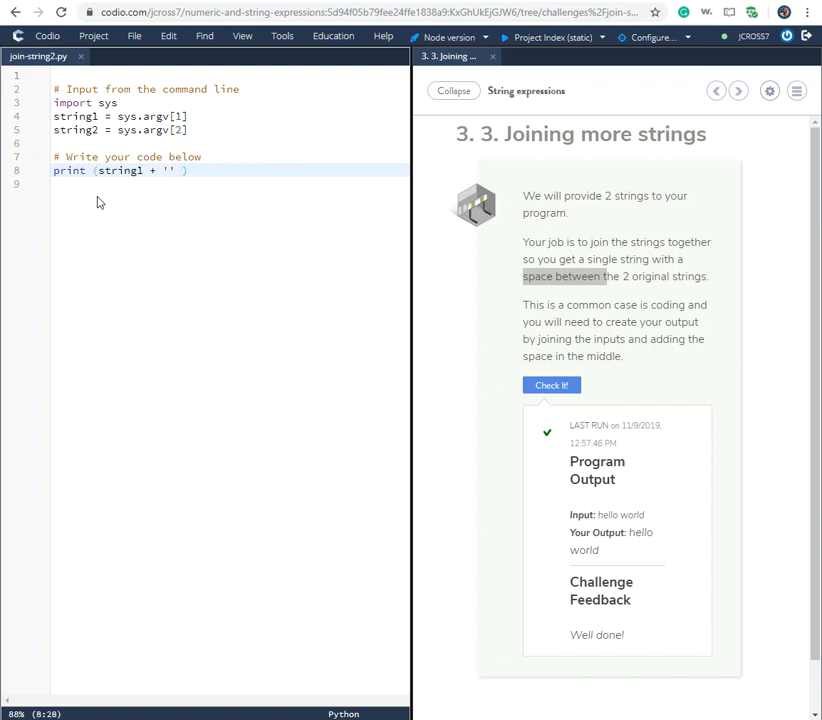
{"action": "type", "text": "+"}
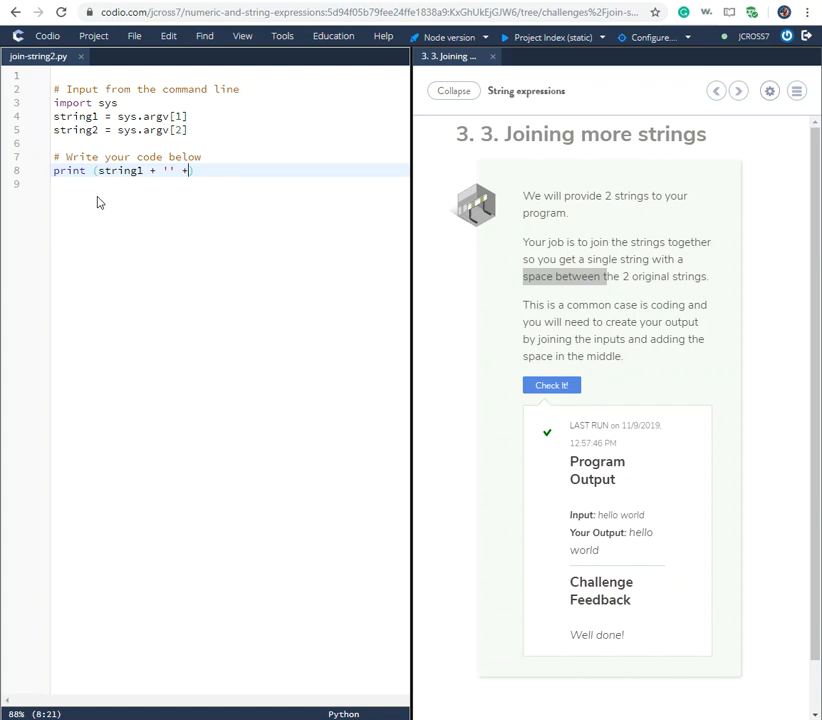
{"action": "type", "text": "stri"}
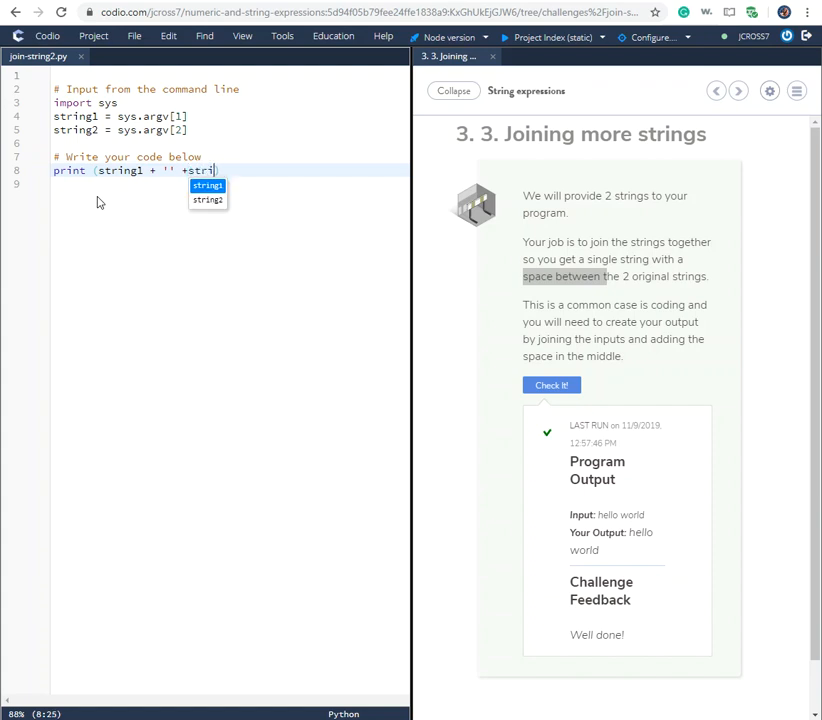
{"action": "type", "text": "ng2)"}
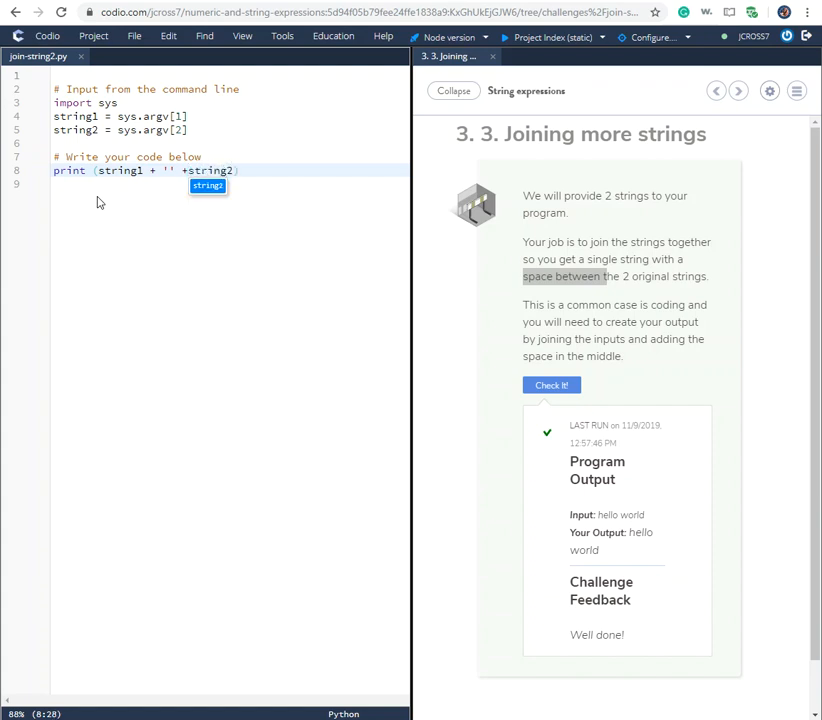
{"action": "left_click", "coordinate": [63, 187]}
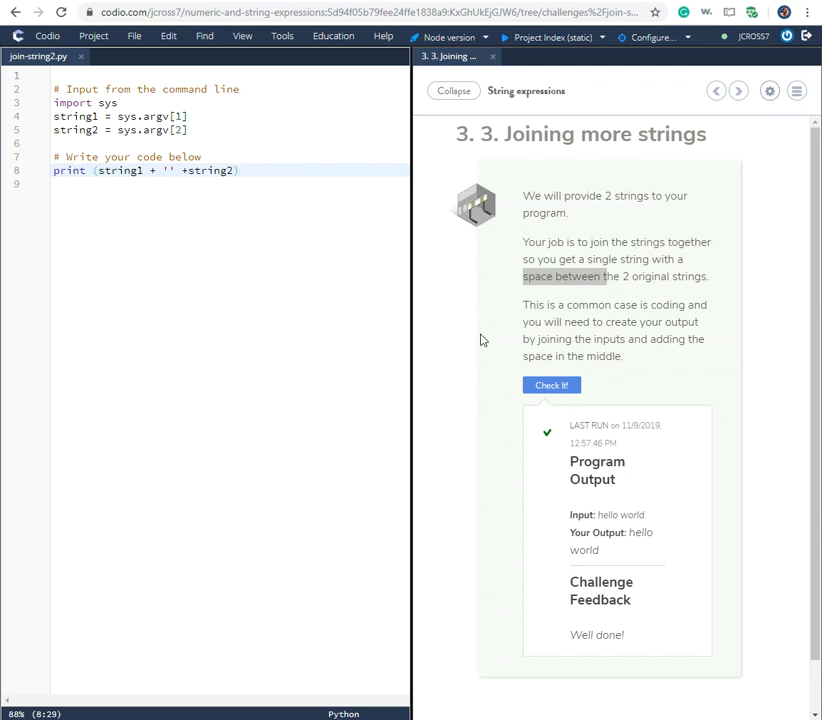
Run the Check It! test, which fails by printing AB instead of A B
{"action": "left_click", "coordinate": [551, 385]}
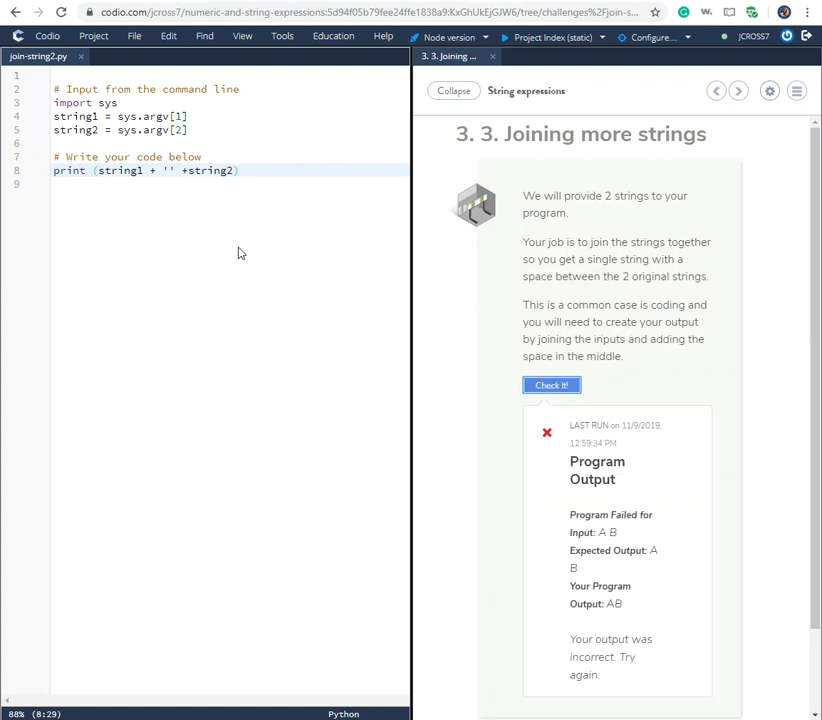
{"action": "mouse_move", "coordinate": [461, 511]}
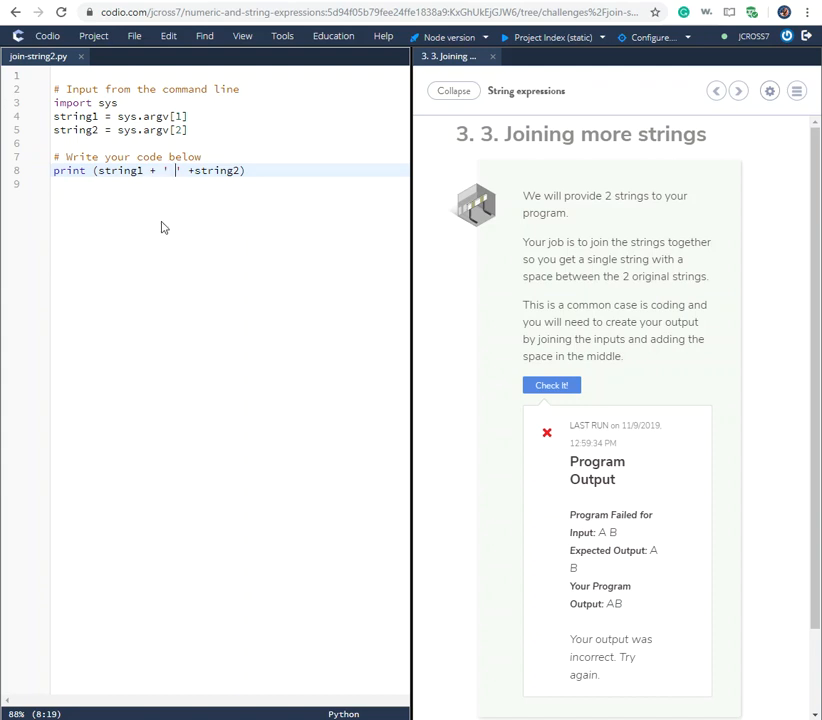
{"action": "mouse_move", "coordinate": [179, 221]}
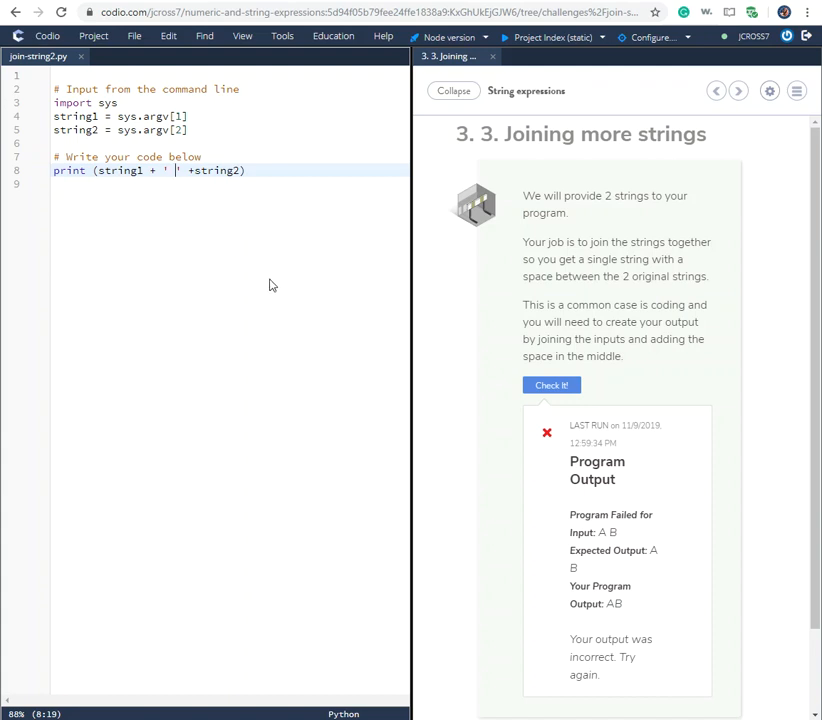
Re-run Check It! on the fixed script and get the Well done! result
{"action": "left_click", "coordinate": [551, 385]}
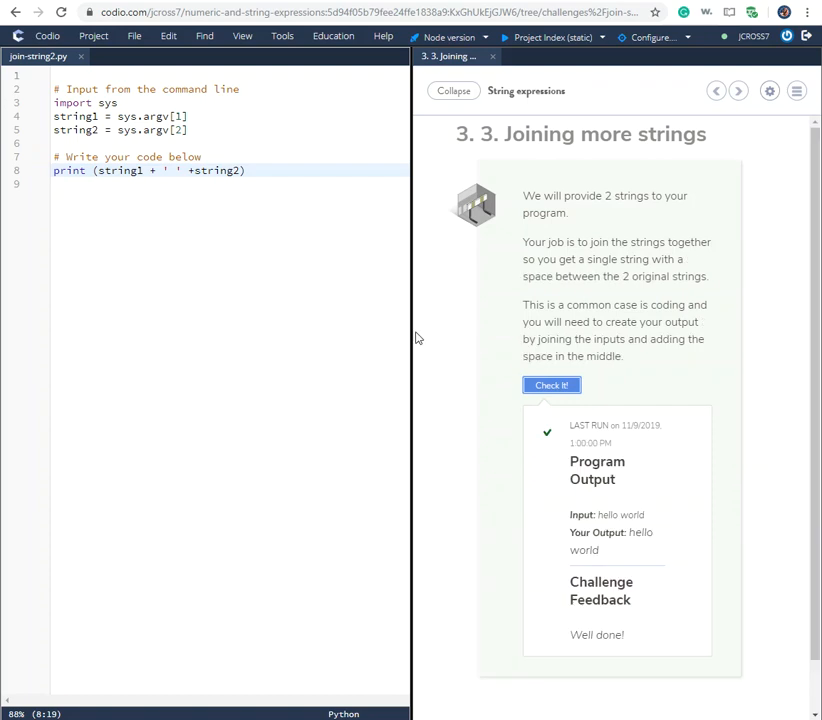
{"action": "mouse_move", "coordinate": [314, 326]}
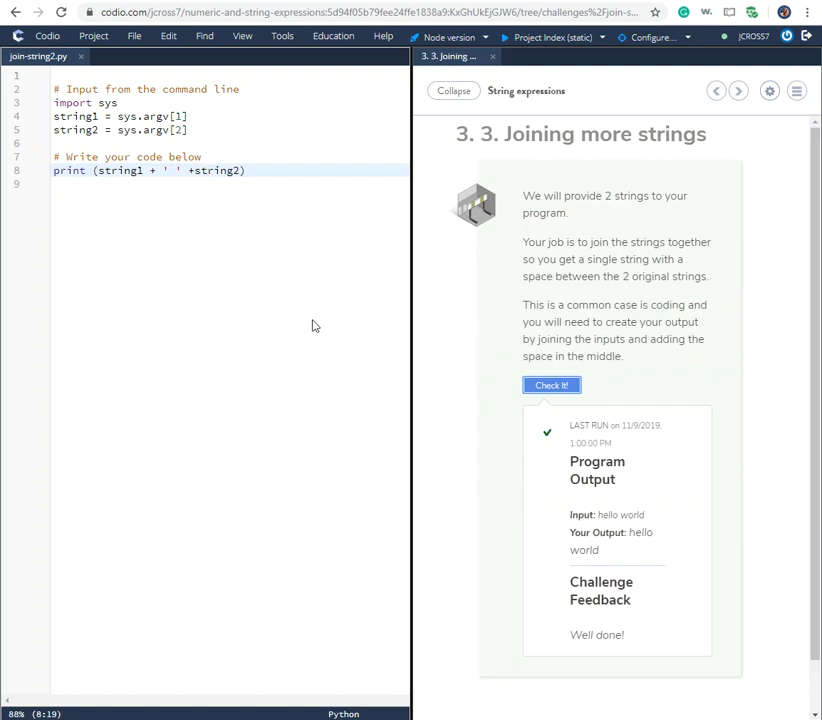
{"action": "mouse_move", "coordinate": [525, 167]}
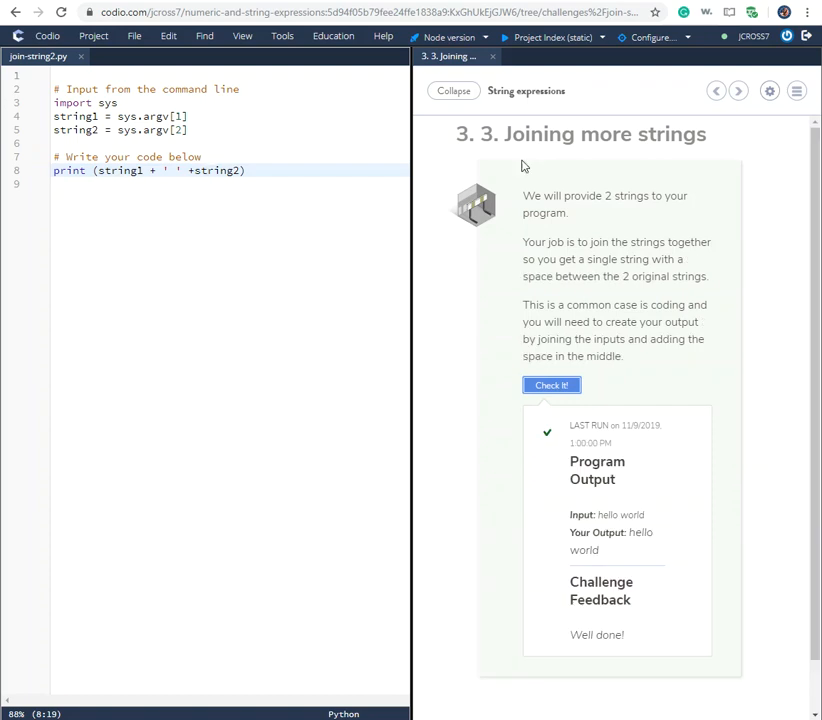